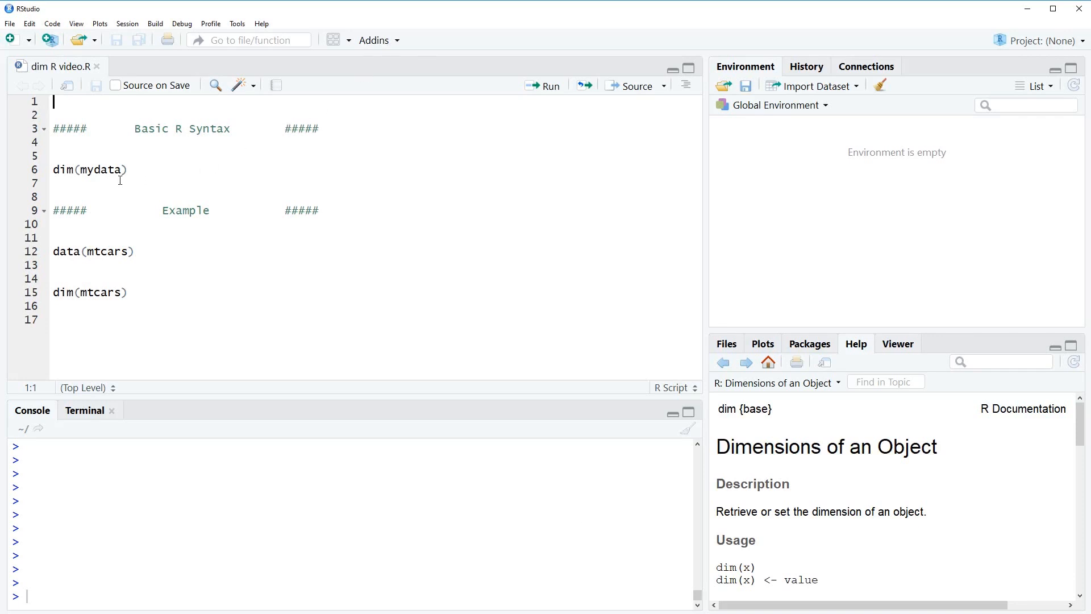
# Run data(mtcars) and print the mtcars dataset of 32 obs. of 11 variables.
pyautogui.doubleClick(64, 170)
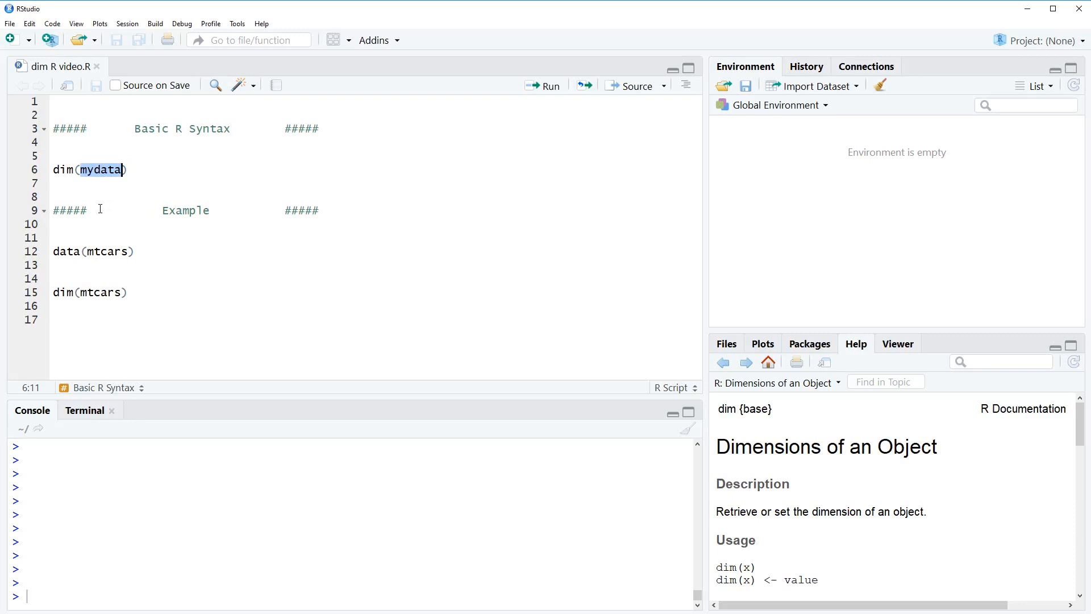
pyautogui.moveTo(103, 211)
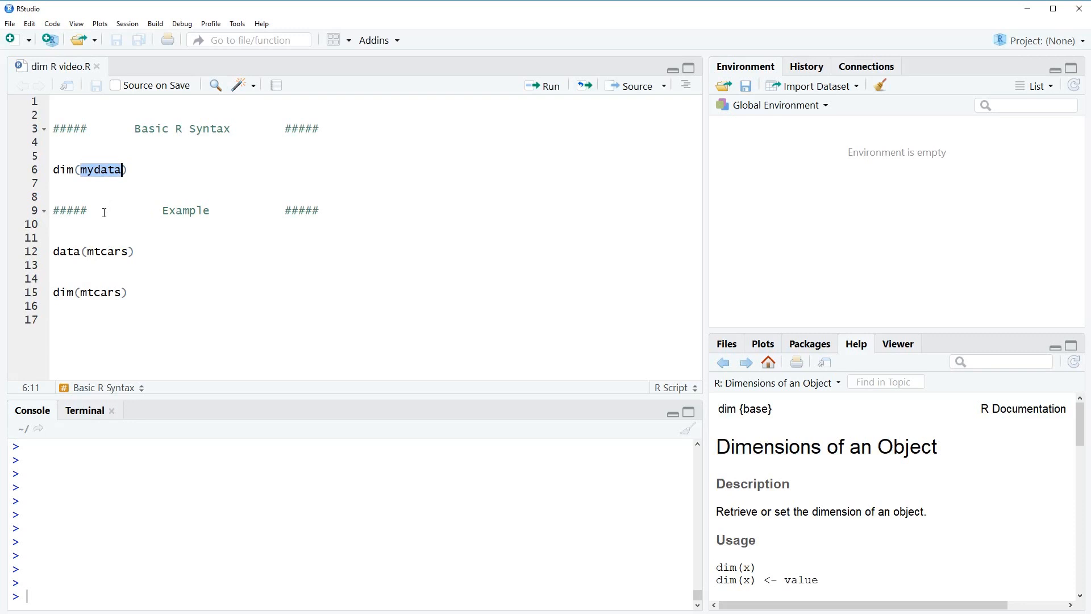
pyautogui.moveTo(141, 255)
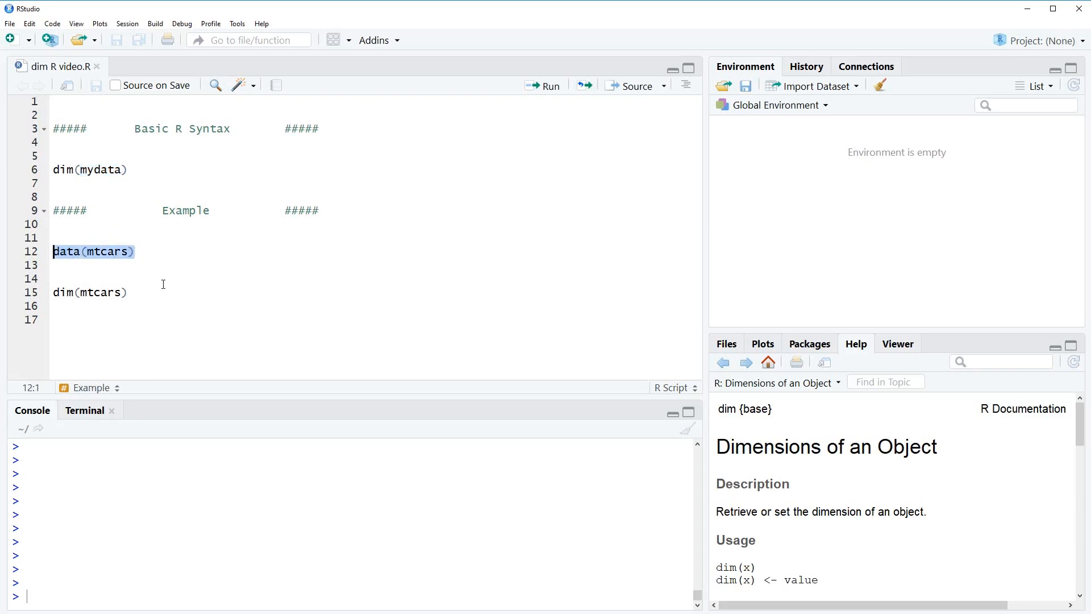
pyautogui.click(549, 86)
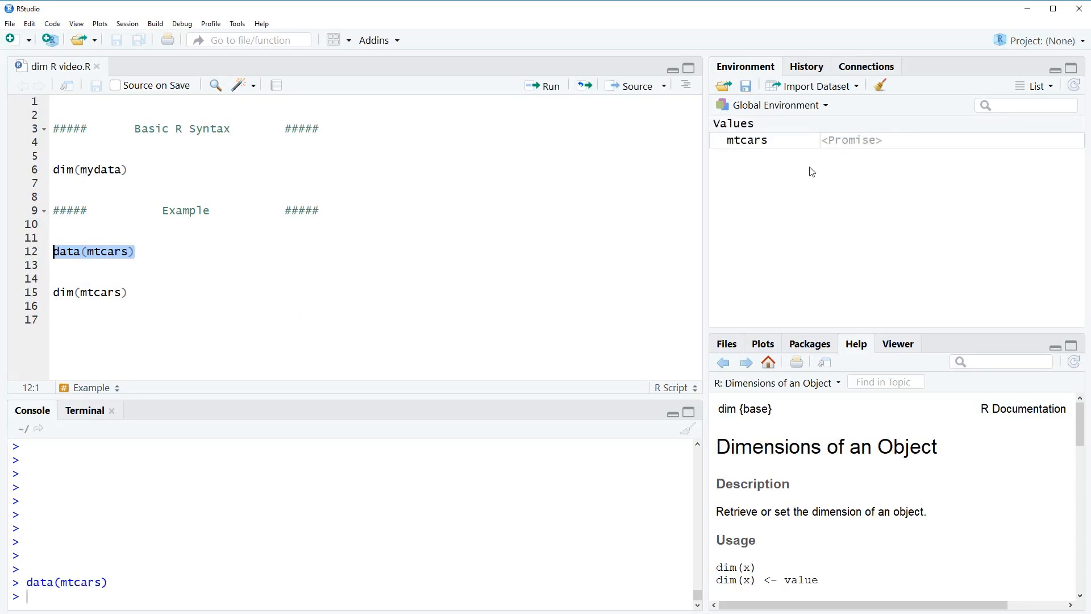
pyautogui.moveTo(748, 141)
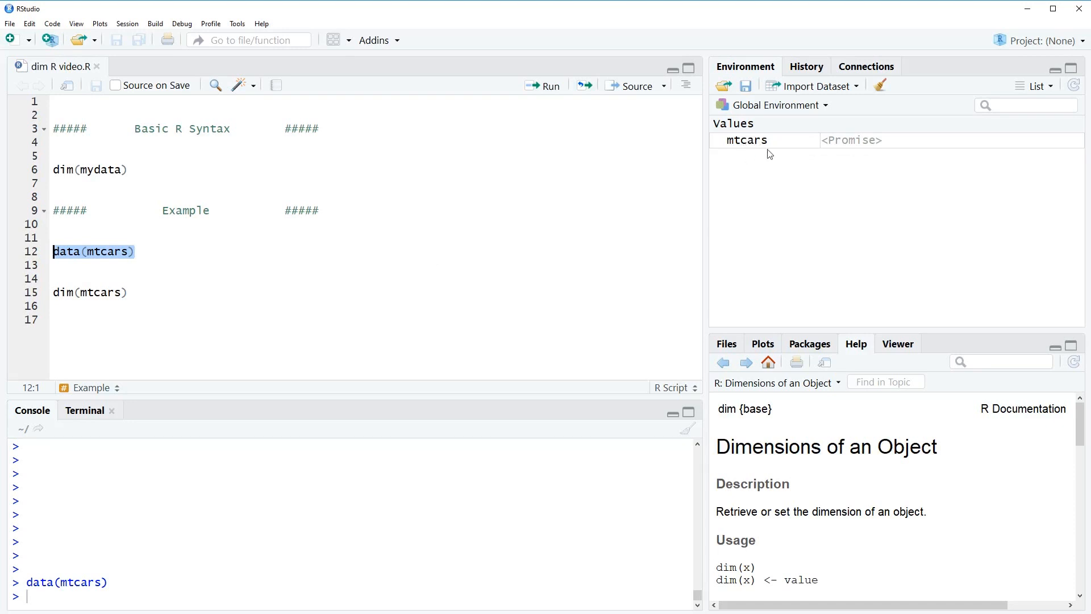
pyautogui.moveTo(757, 146)
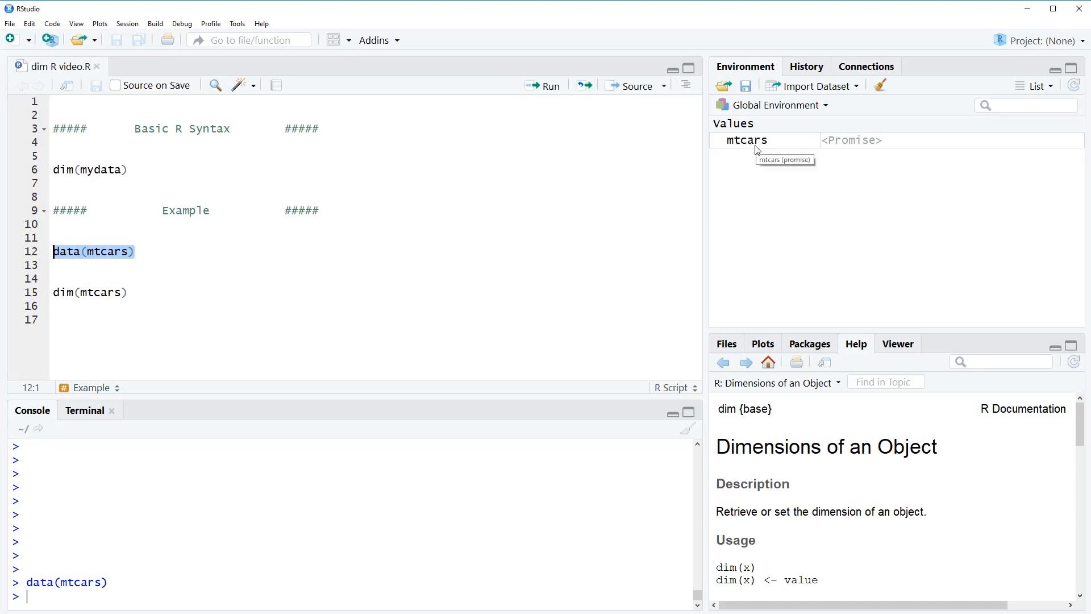
pyautogui.doubleClick(80, 582)
pyautogui.write('mtcars')
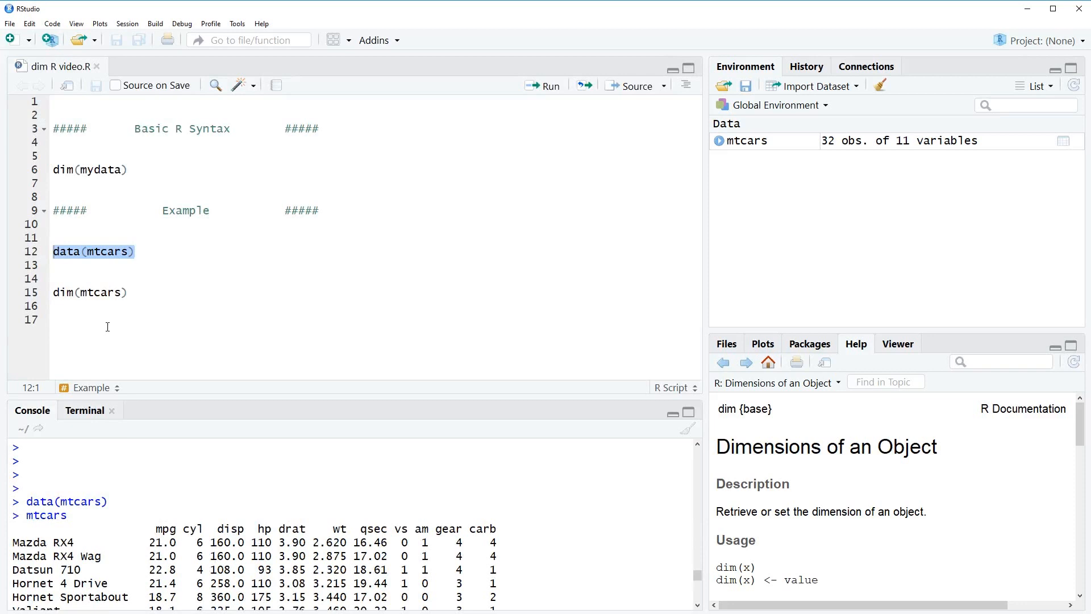
pyautogui.click(54, 292)
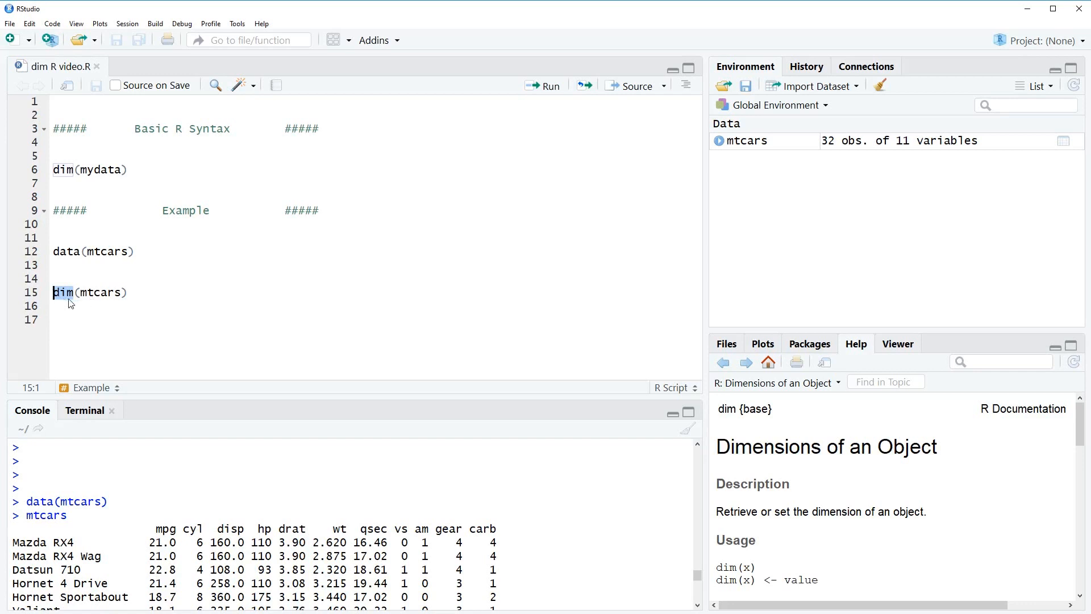
pyautogui.click(102, 292)
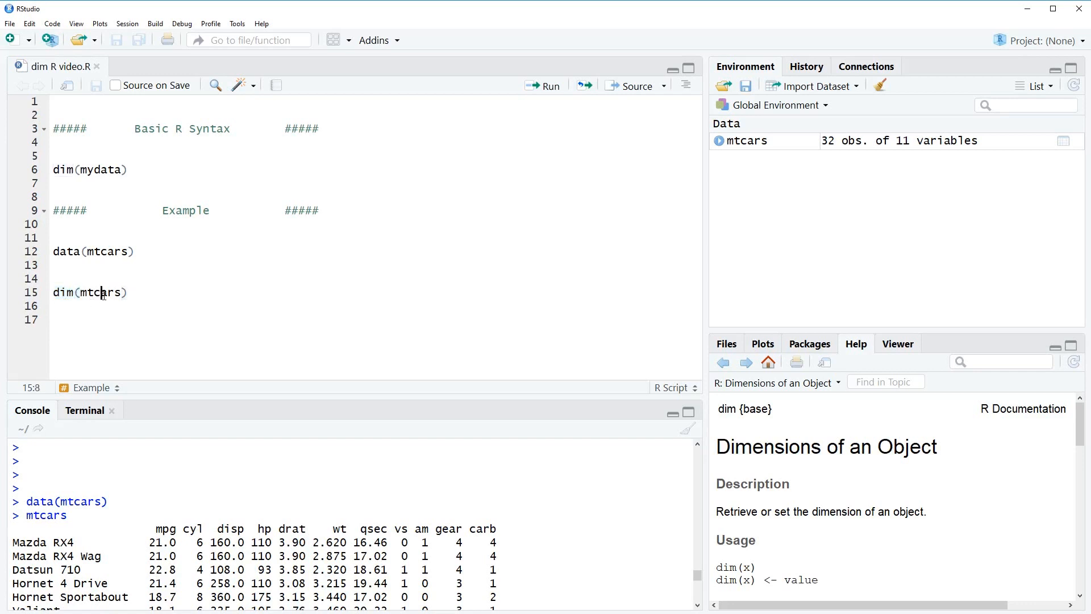
pyautogui.doubleClick(99, 292)
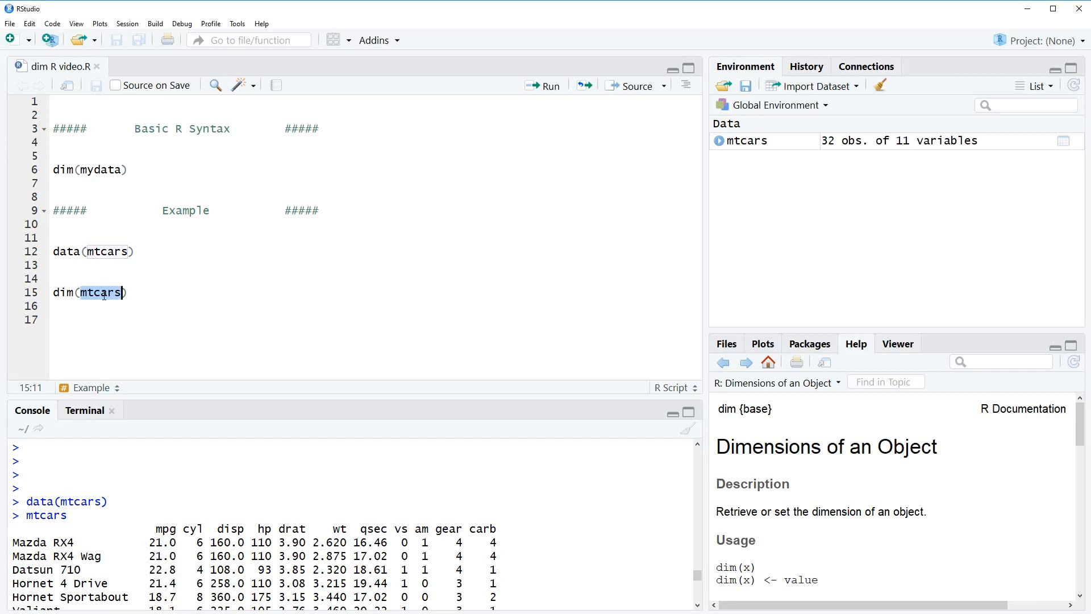
pyautogui.moveTo(32, 297)
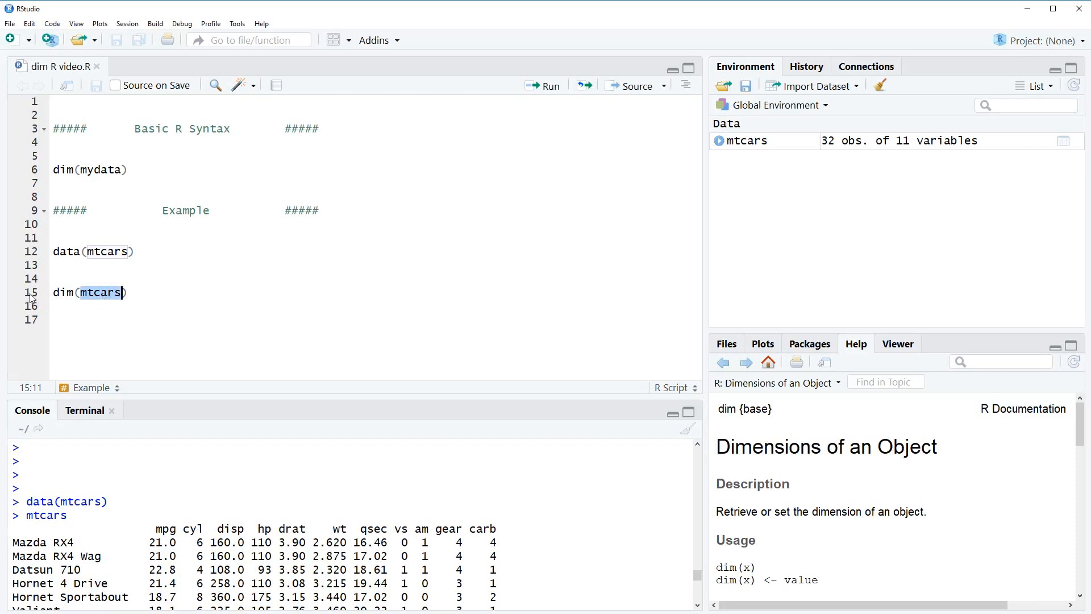
# Run dim(mtcars) and highlight the 32 11 result in the console.
pyautogui.click(549, 86)
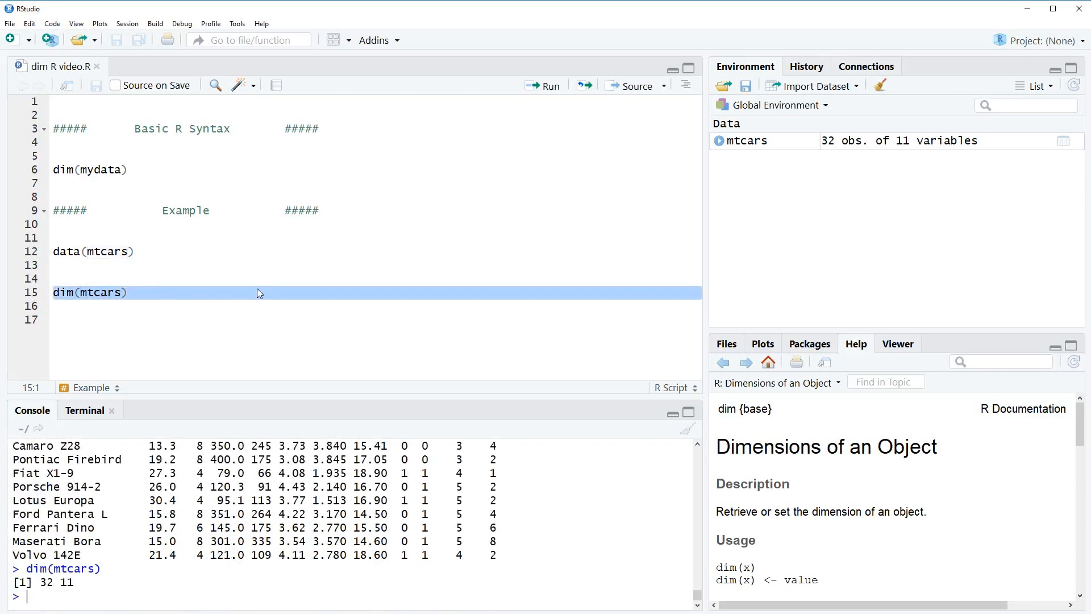
pyautogui.moveTo(144, 490)
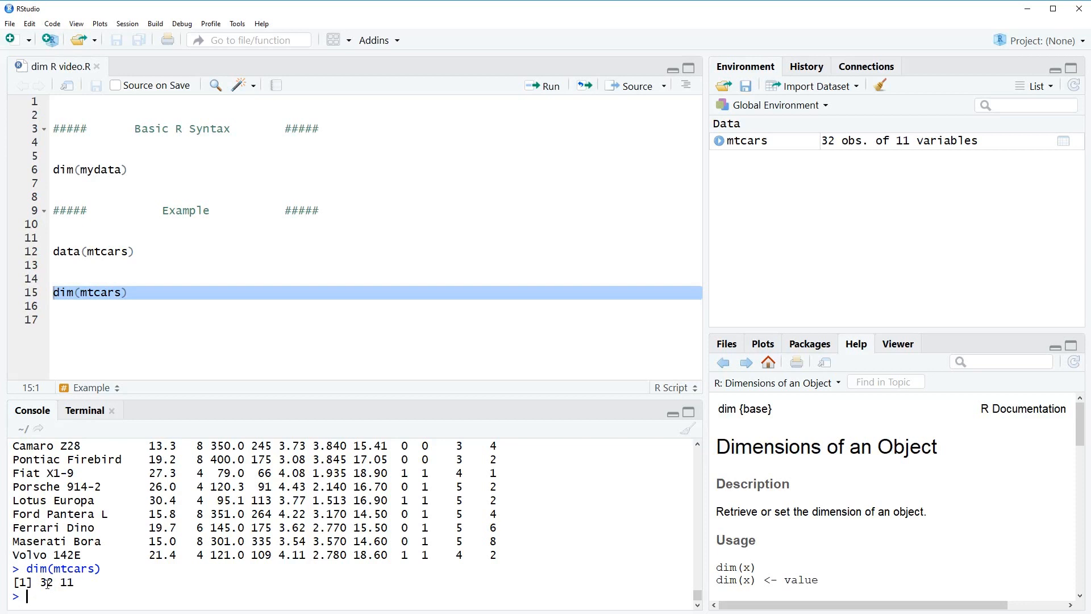
pyautogui.doubleClick(45, 582)
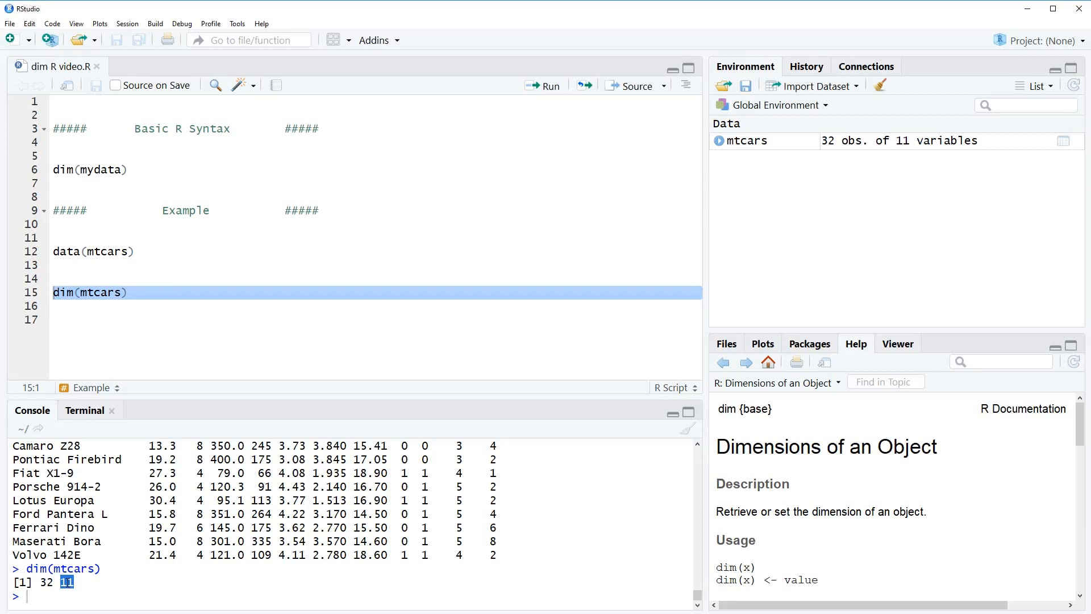
pyautogui.moveTo(81, 583)
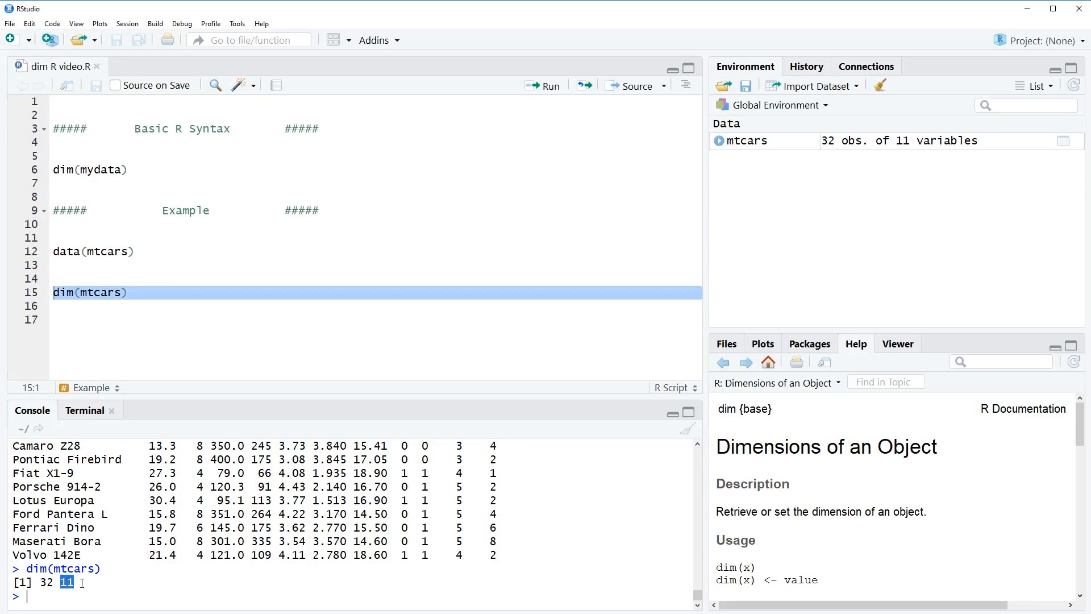